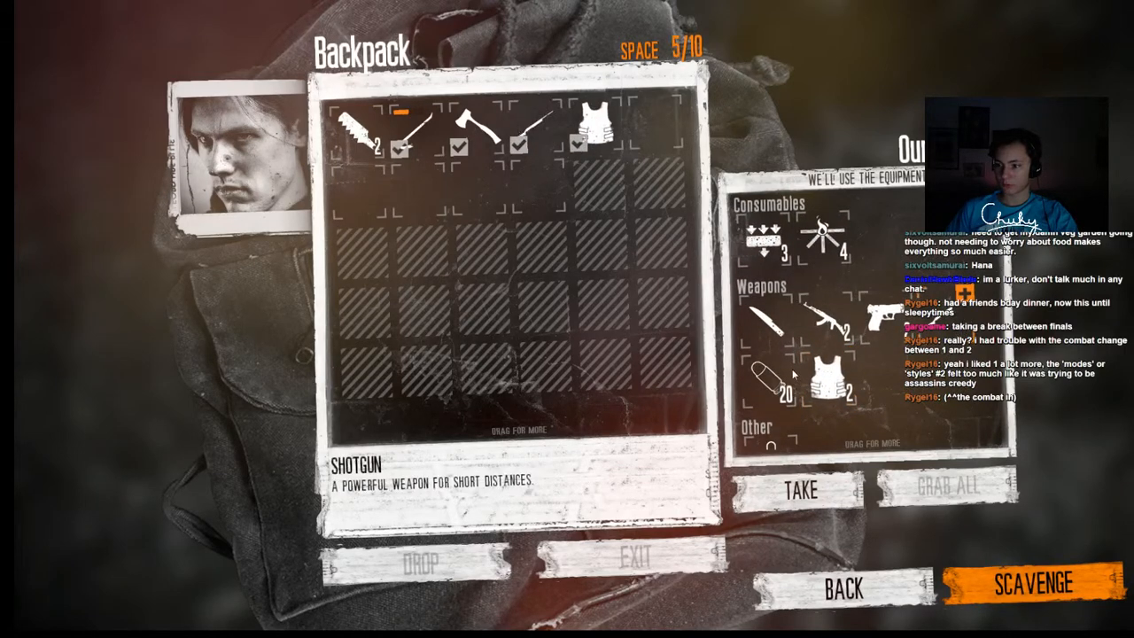
Move 10 rounds of ammunition from the Outpost inventory into Roman's backpack.
left_click(782, 368)
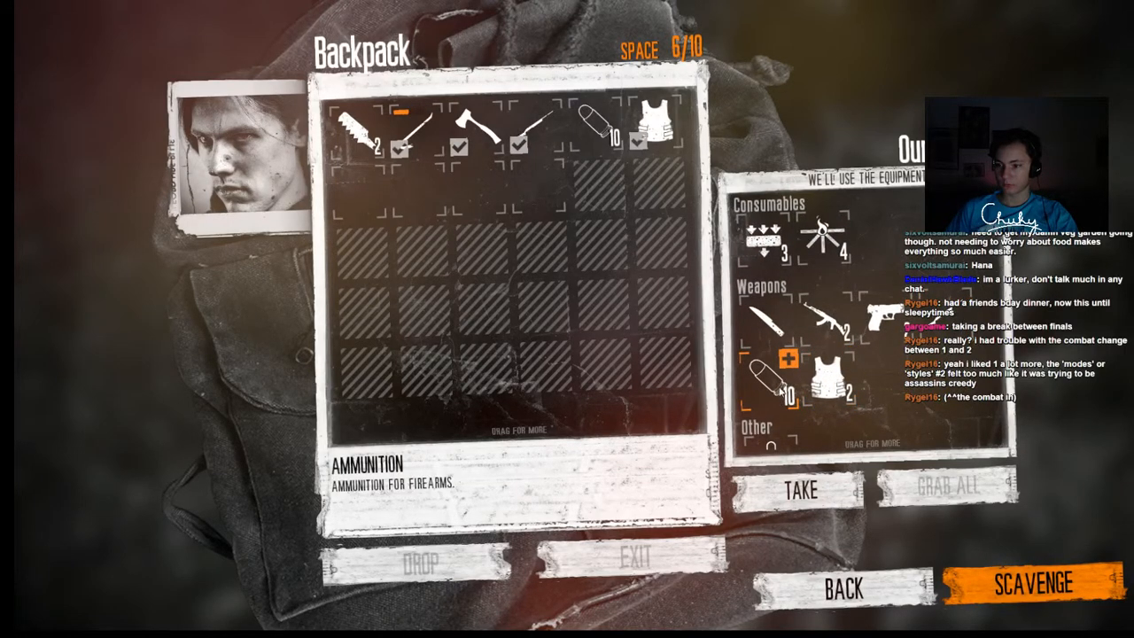
left_click(1033, 582)
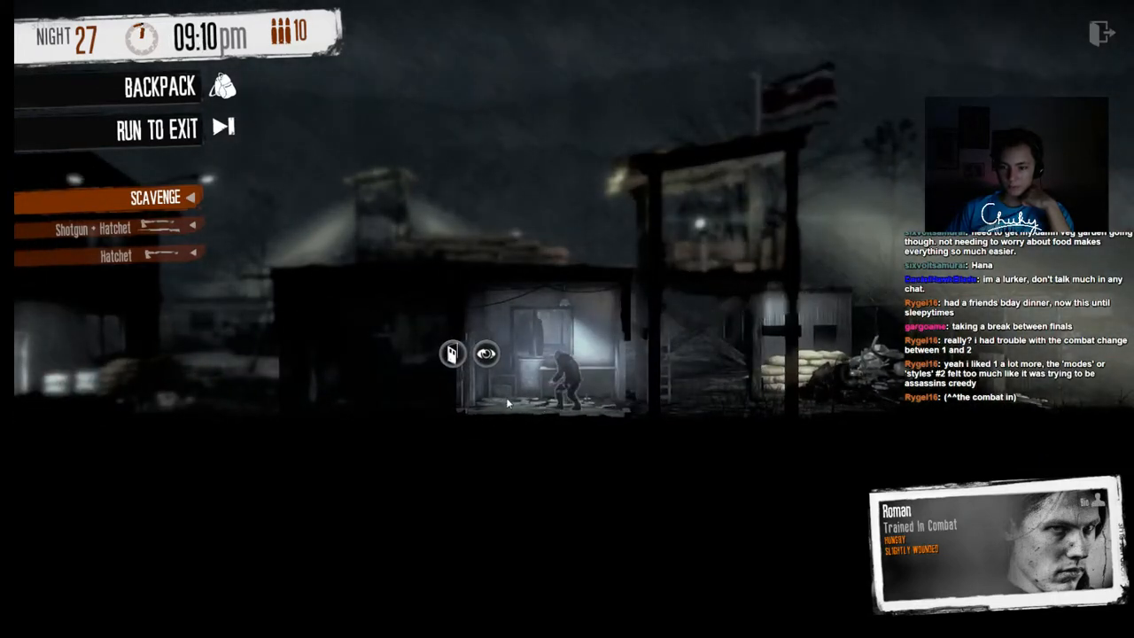
Walk Roman into the lit building and across its room.
left_click(155, 197)
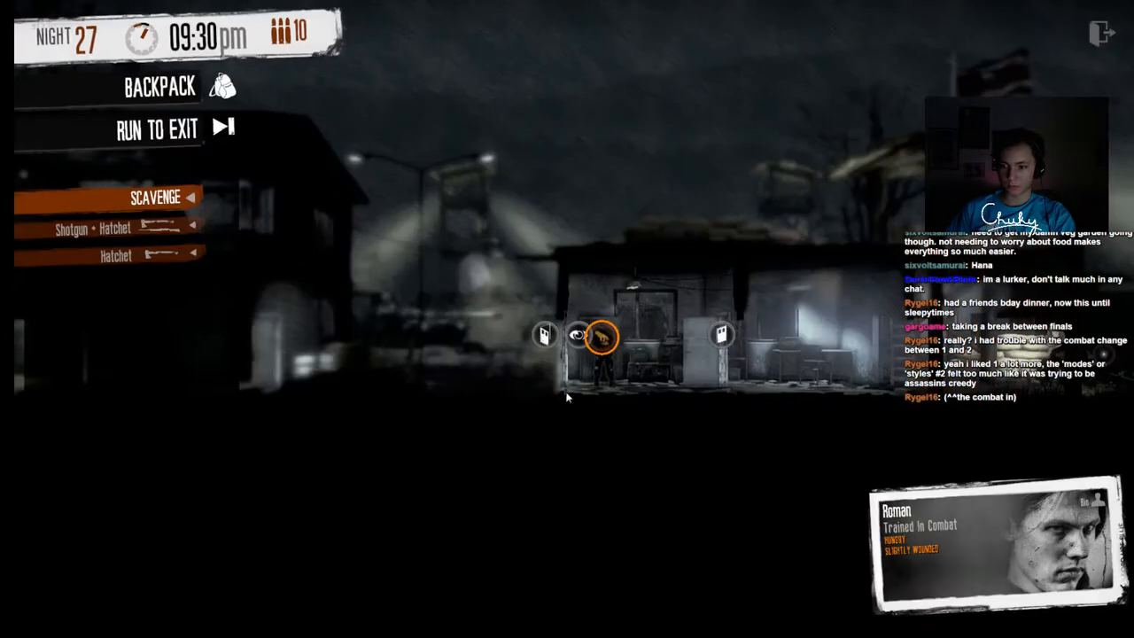
left_click(155, 197)
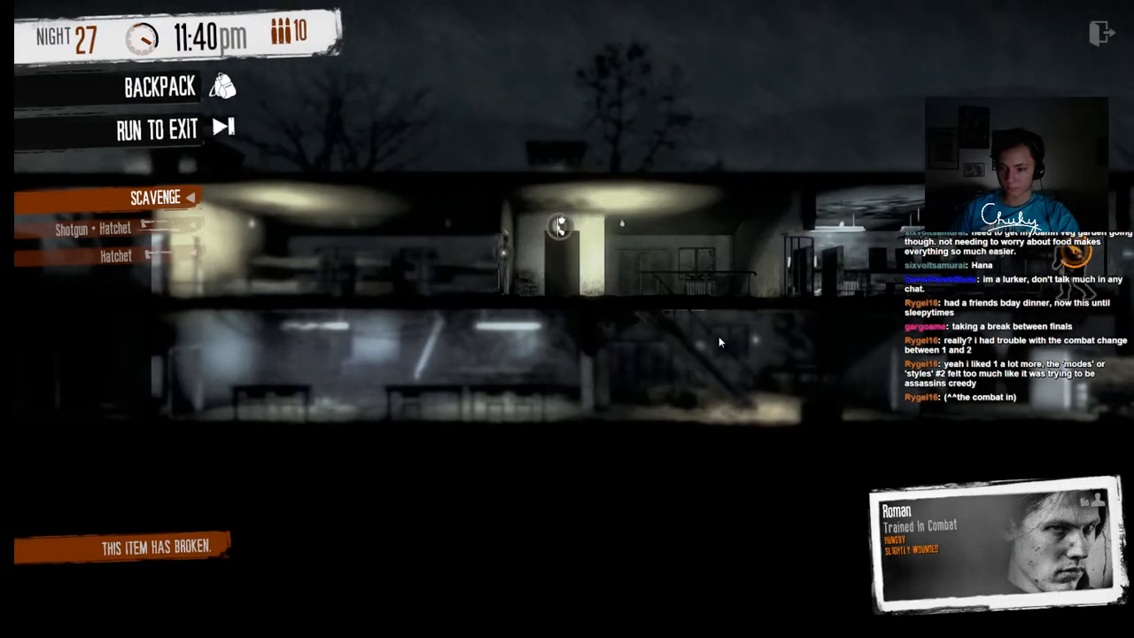
Send Roman downstairs and across to the ground floor's right-hand doorway.
left_click(160, 86)
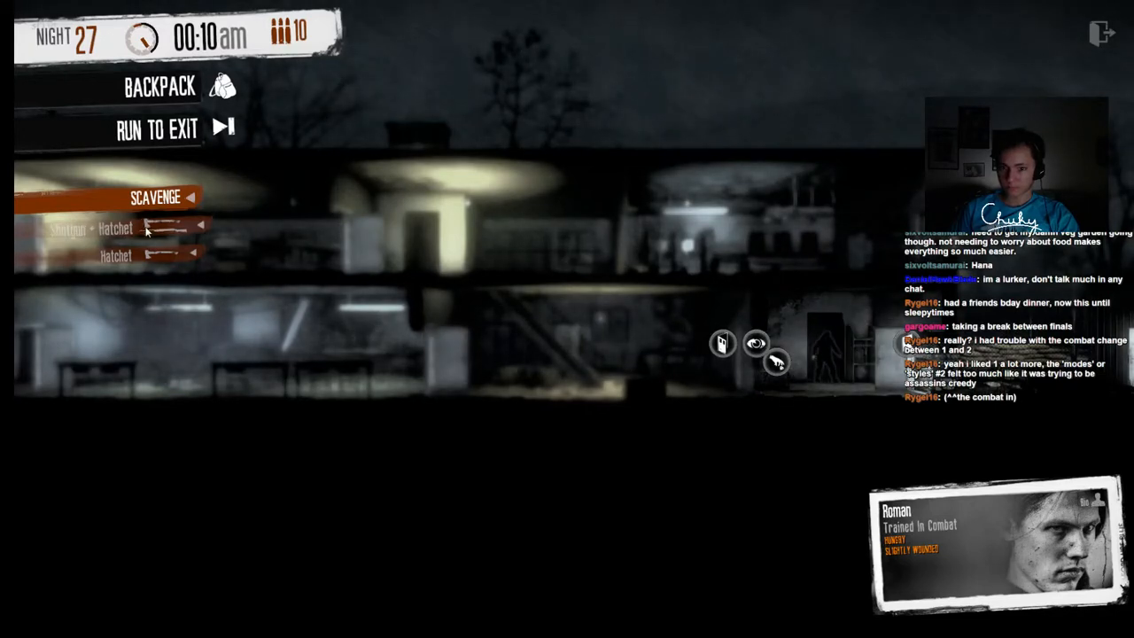
Enter combat mode with the Shotgun + Hatchet option.
left_click(155, 197)
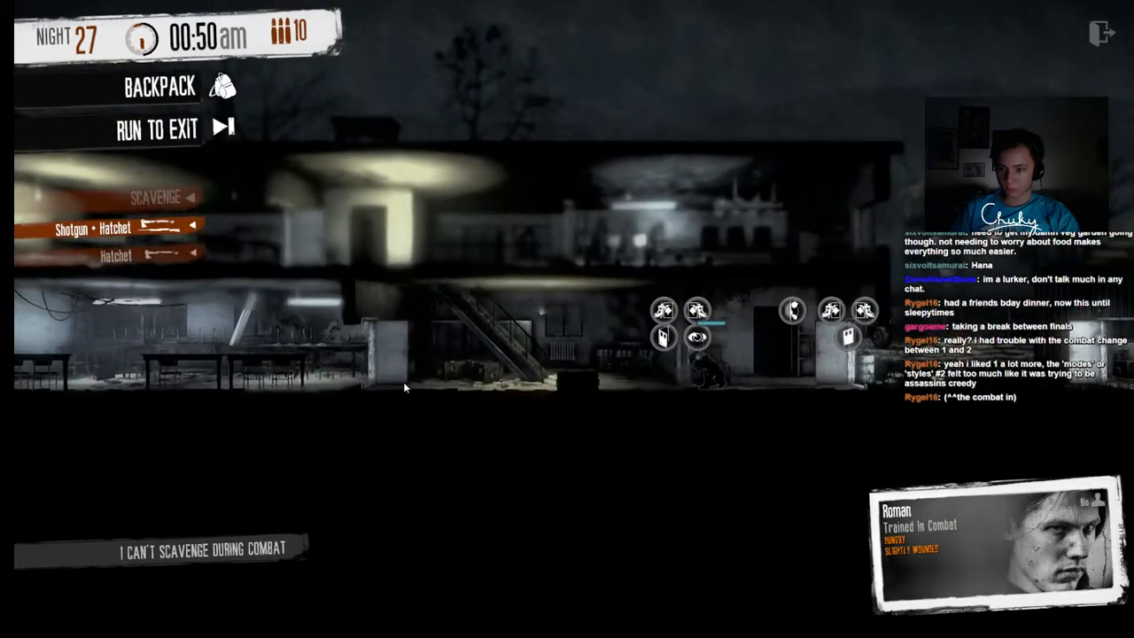
mouse_move(691, 373)
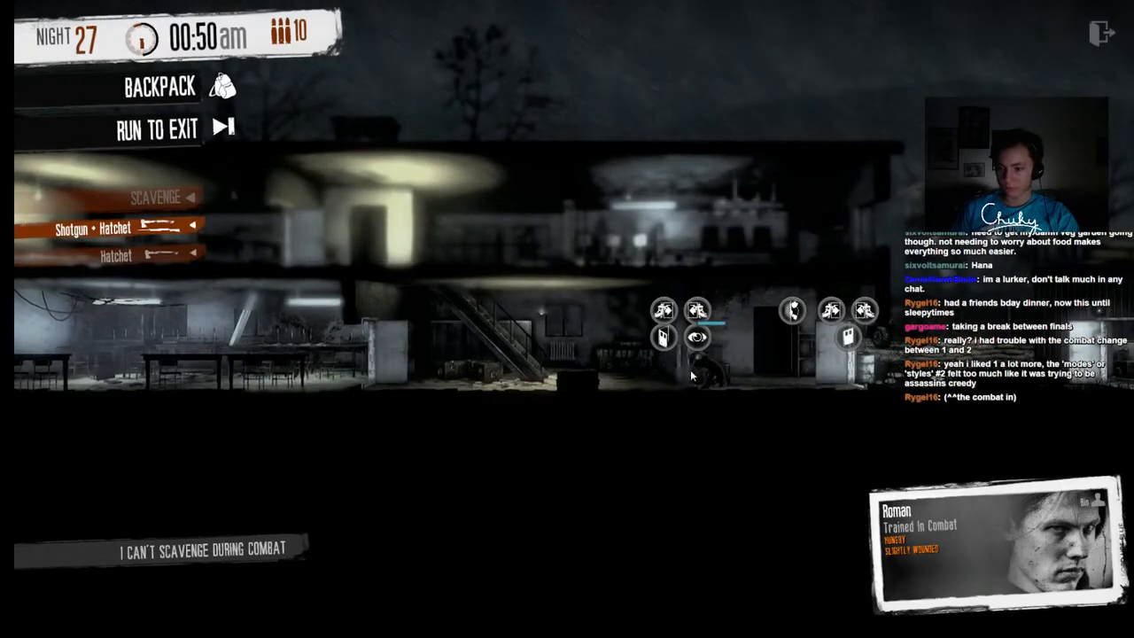